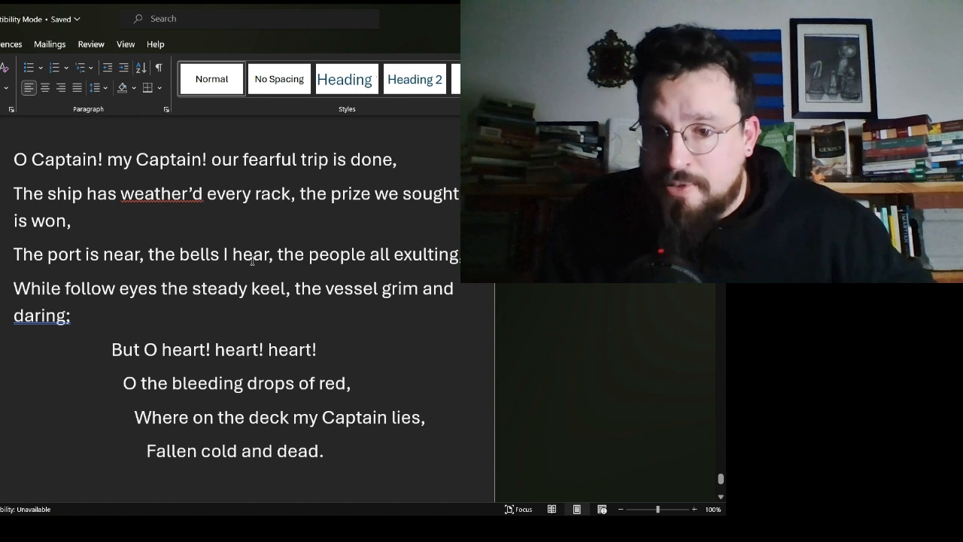
scroll(down, 3)
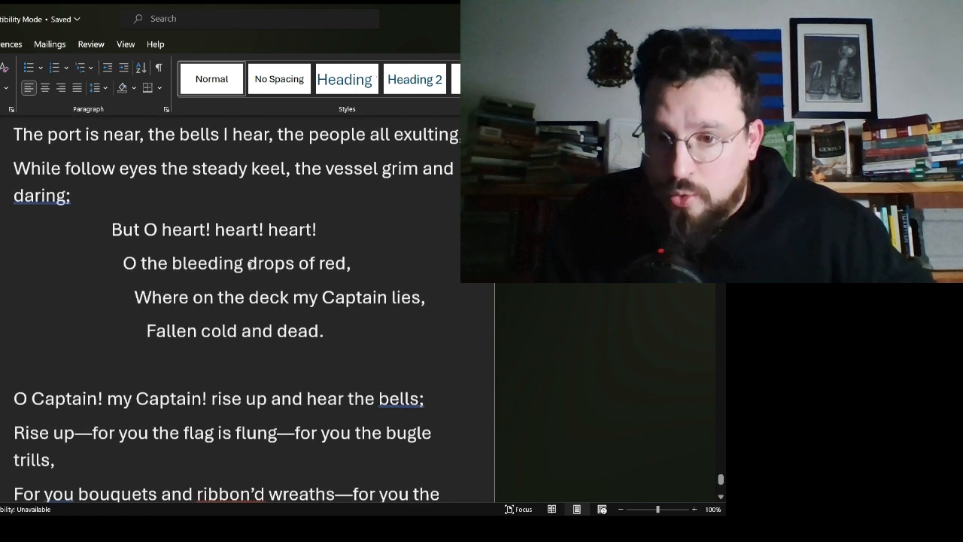
scroll(down, 3)
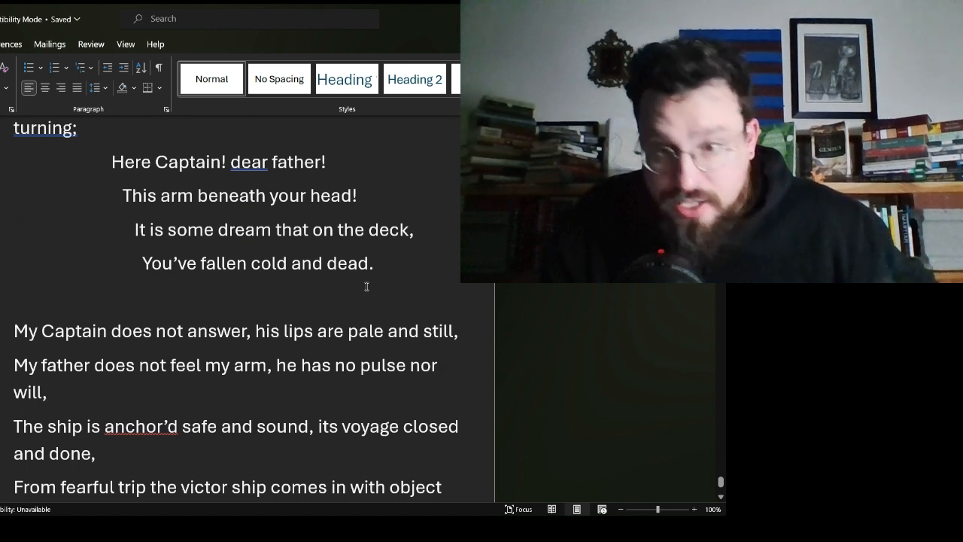